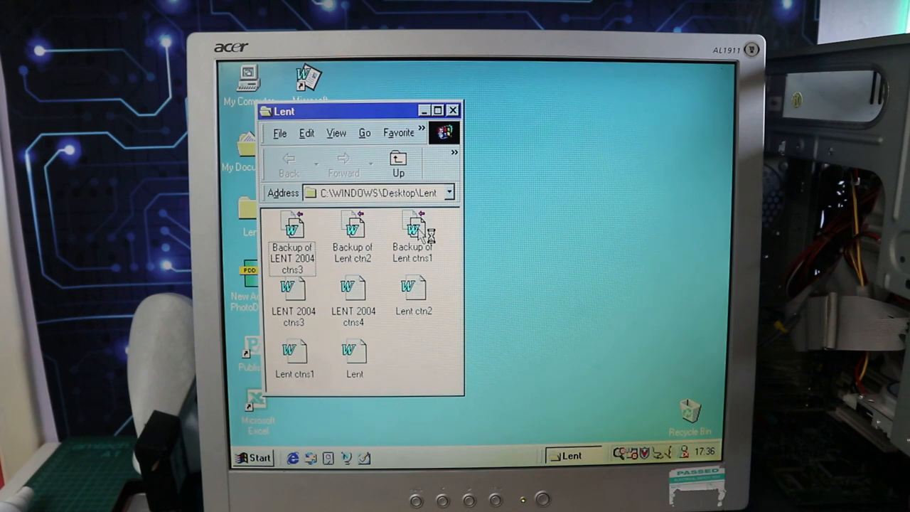
pyautogui.moveTo(552, 244)
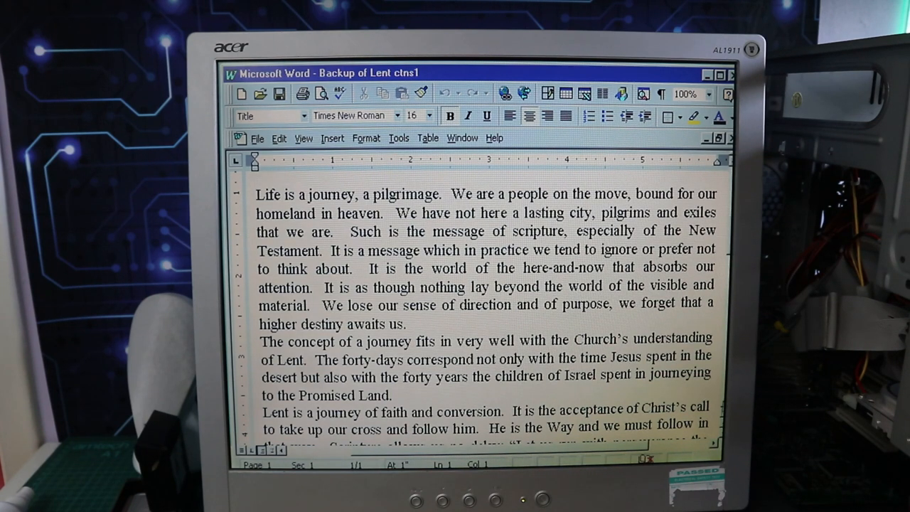
pyautogui.scroll(-3)
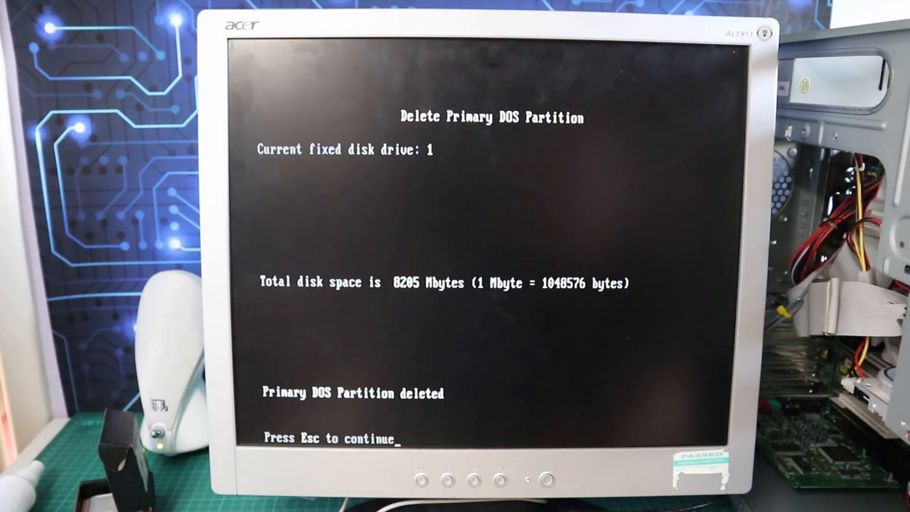
# Dismiss the partition-deleted notice and continue out of FDISK
pyautogui.press('Escape')
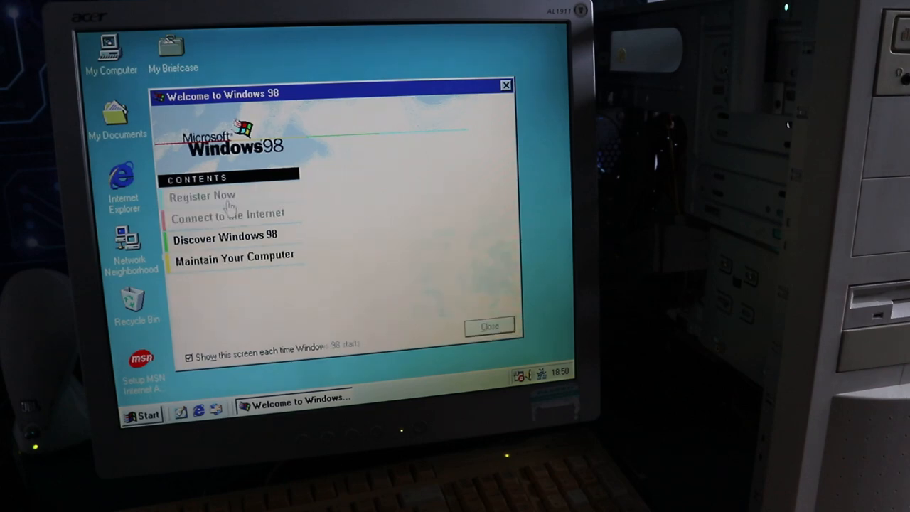
# Browse the Welcome to Windows 98 topics: Connect to the Internet, Discover Windows 98 and the next one
pyautogui.click(228, 213)
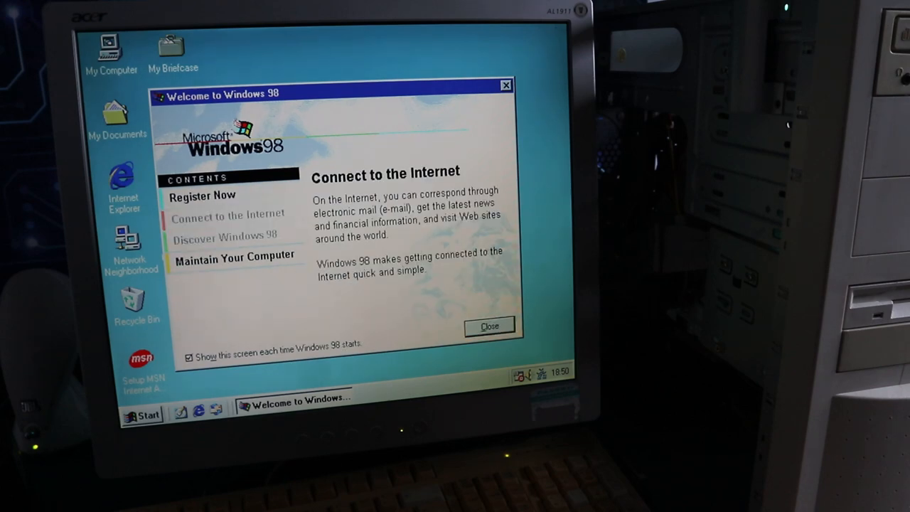
pyautogui.click(223, 234)
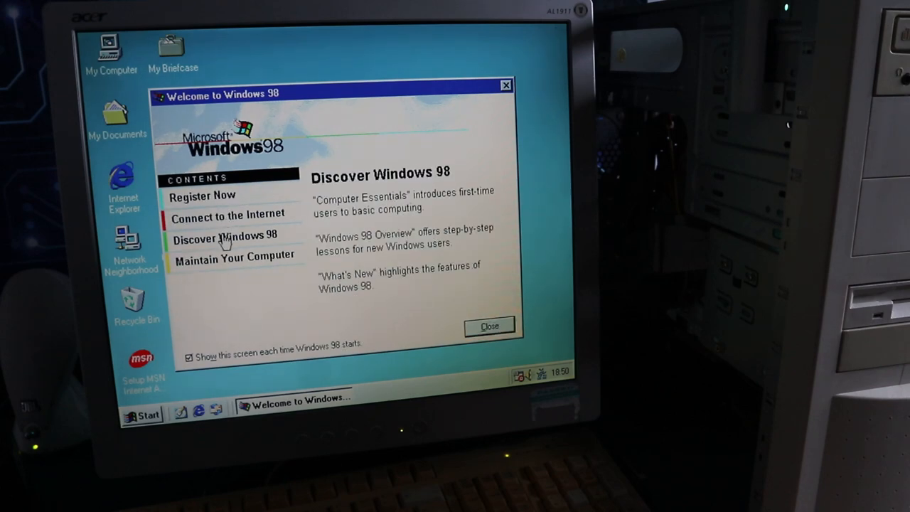
pyautogui.click(235, 256)
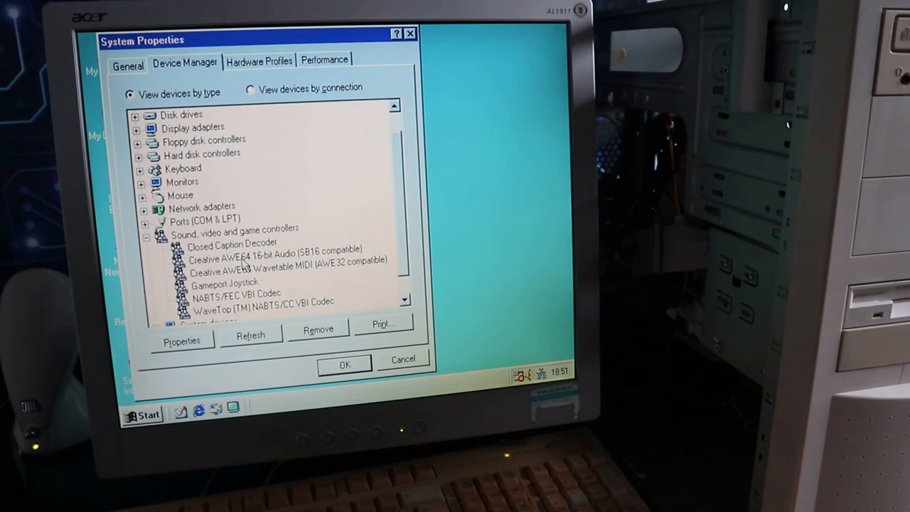
# Show the Voodoo3 AGP advanced properties on the 3dfx Info page
pyautogui.click(402, 363)
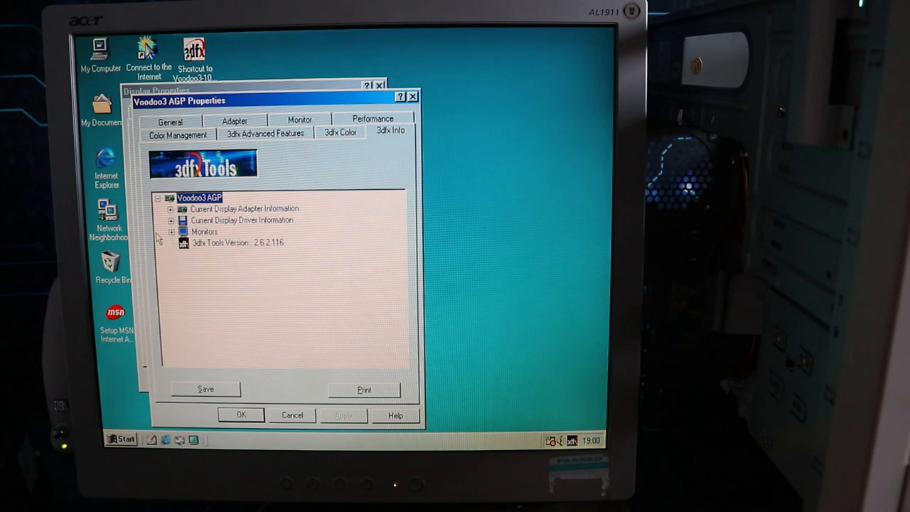
# Expand the Monitors entry in 3dfx Info to reveal the attached monitor
pyautogui.click(172, 231)
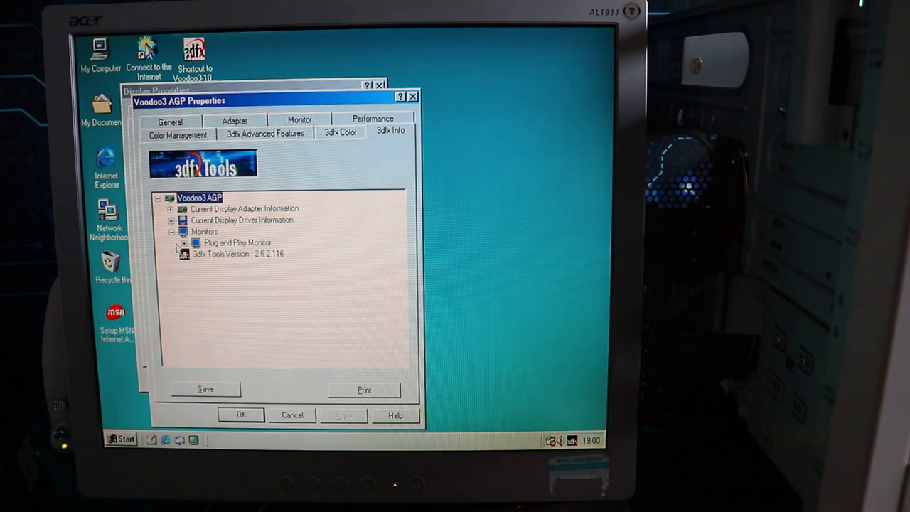
pyautogui.click(183, 242)
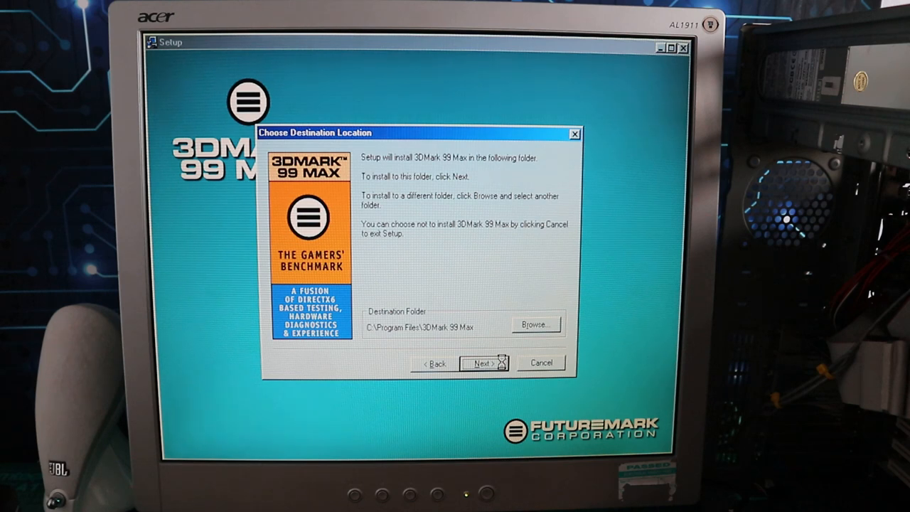
# Accept the default C:\Program Files\3DMark 99 Max folder and start copying files
pyautogui.click(483, 362)
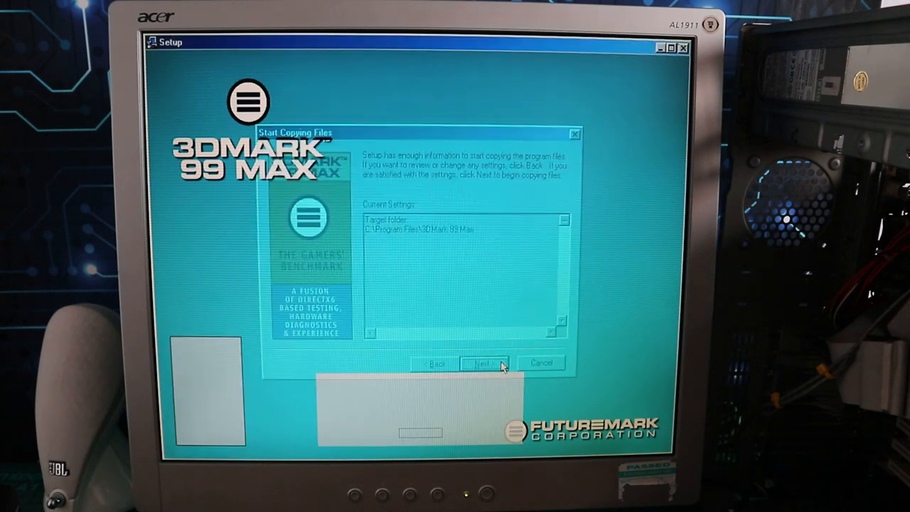
pyautogui.click(485, 363)
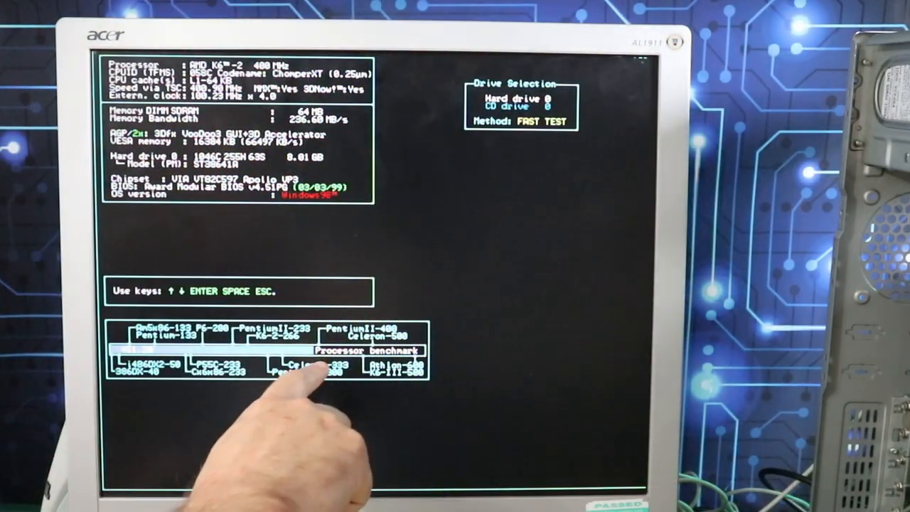
pyautogui.moveTo(306, 376)
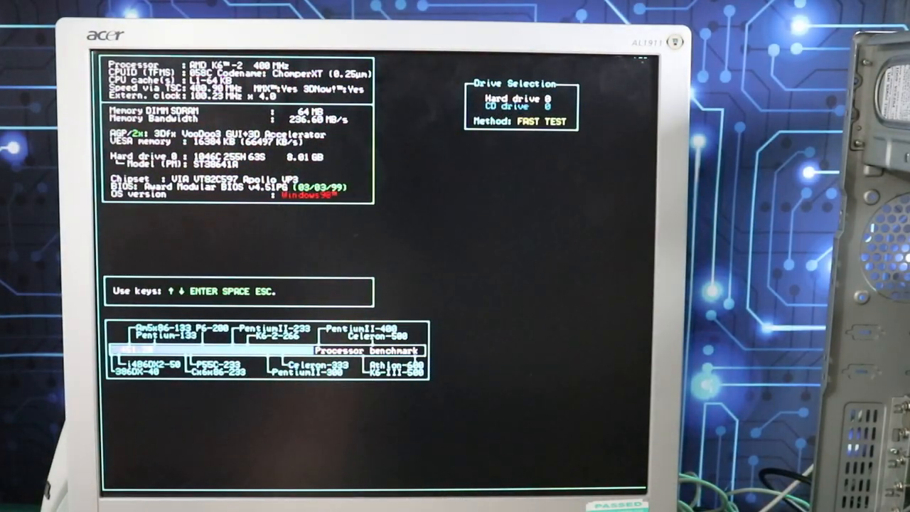